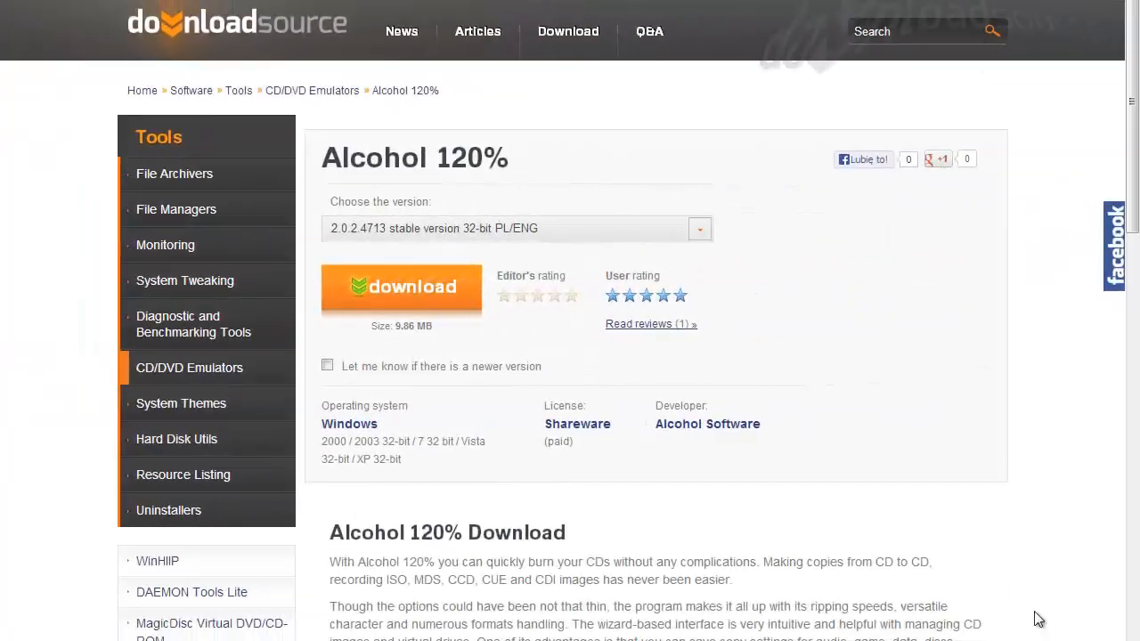
mouse_move(1008, 506)
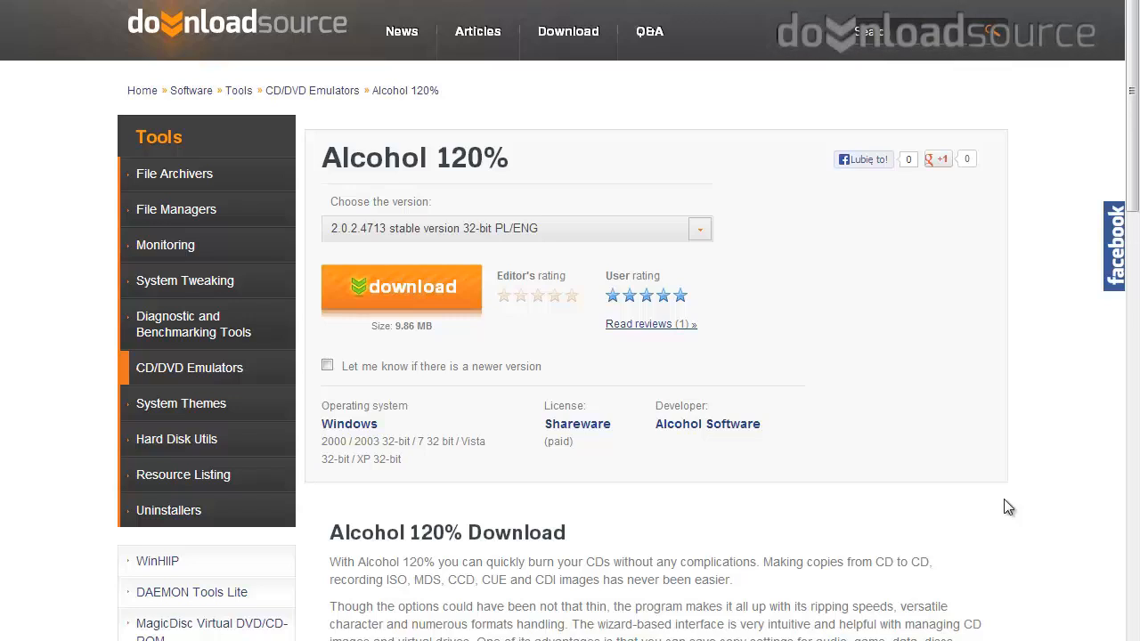
mouse_move(930, 443)
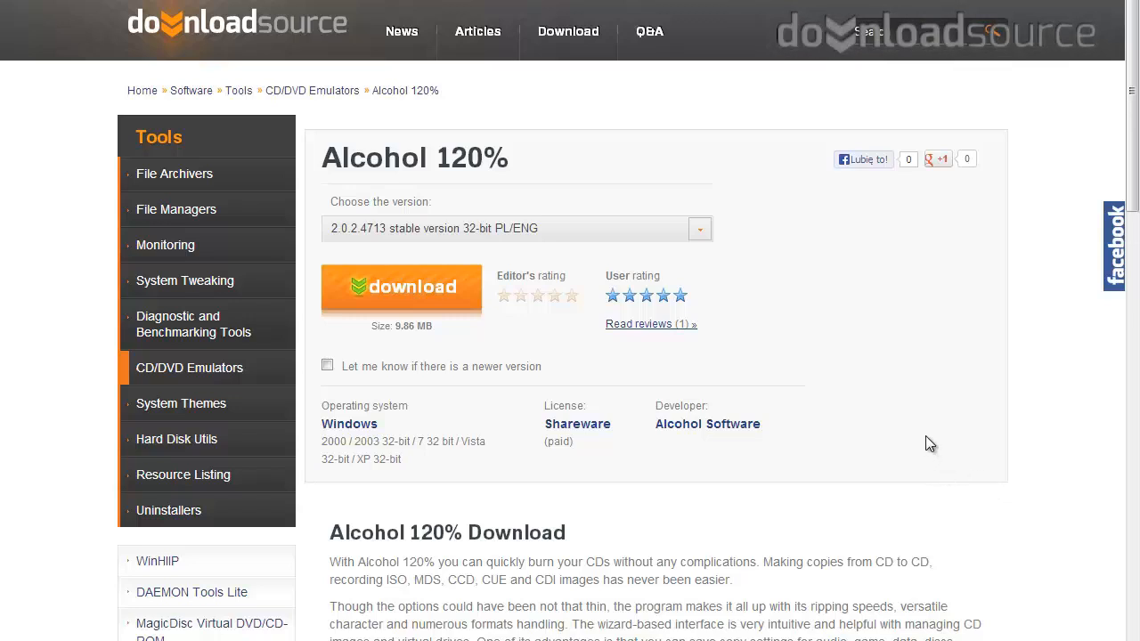
mouse_move(730, 155)
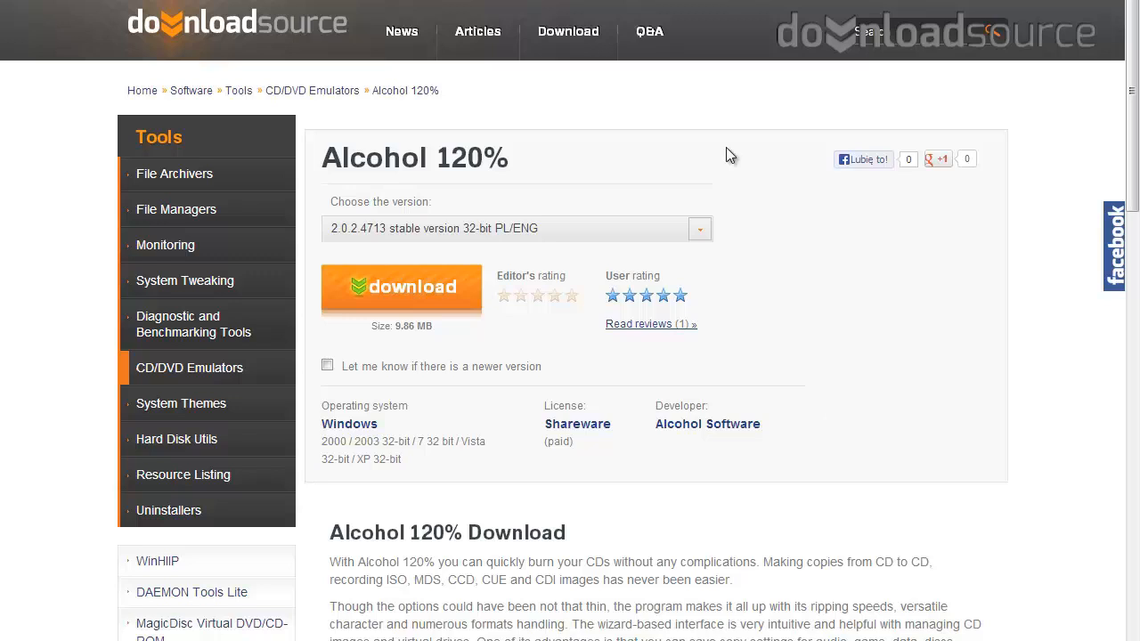
mouse_move(591, 224)
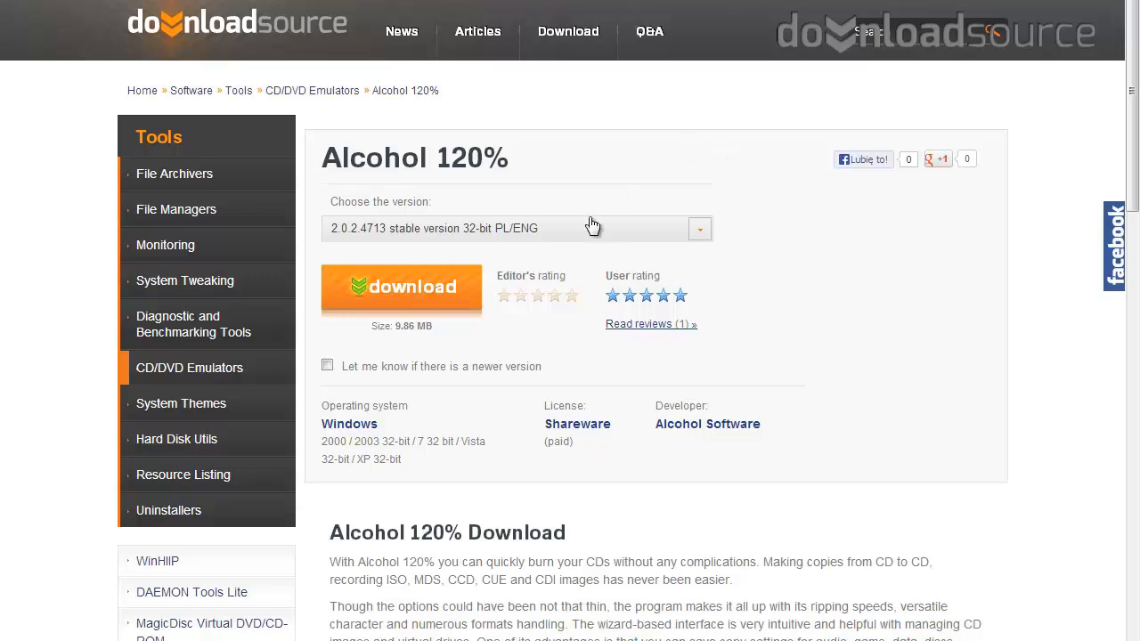
Step: Launch the Image Burning Wizard from the Main panel
left_click(400, 286)
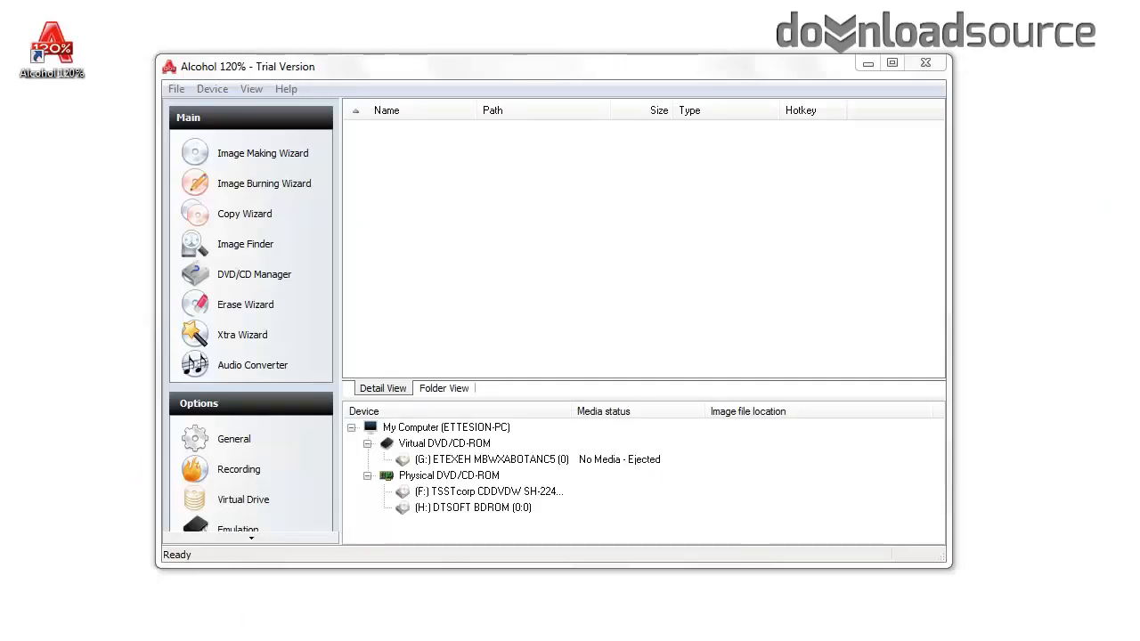
mouse_move(39, 242)
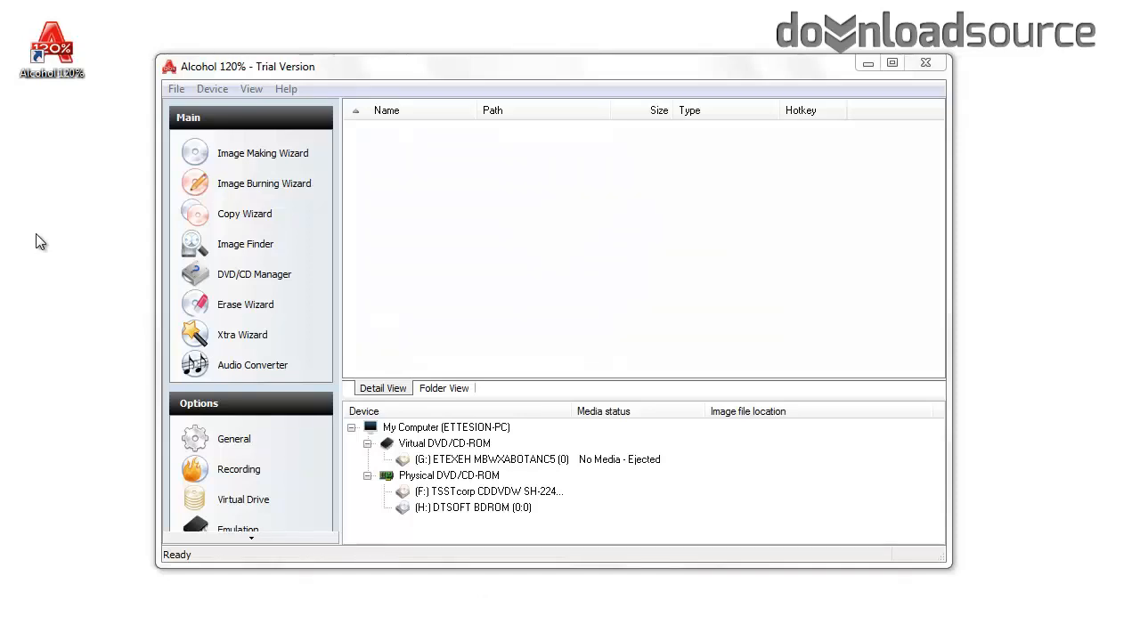
mouse_move(123, 218)
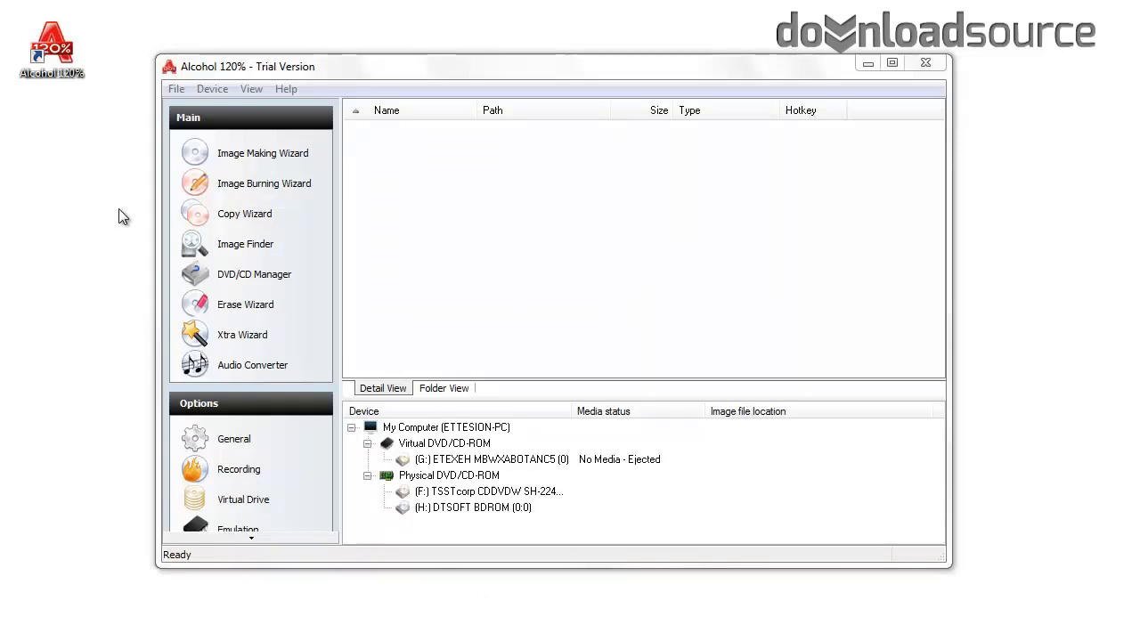
mouse_move(264, 184)
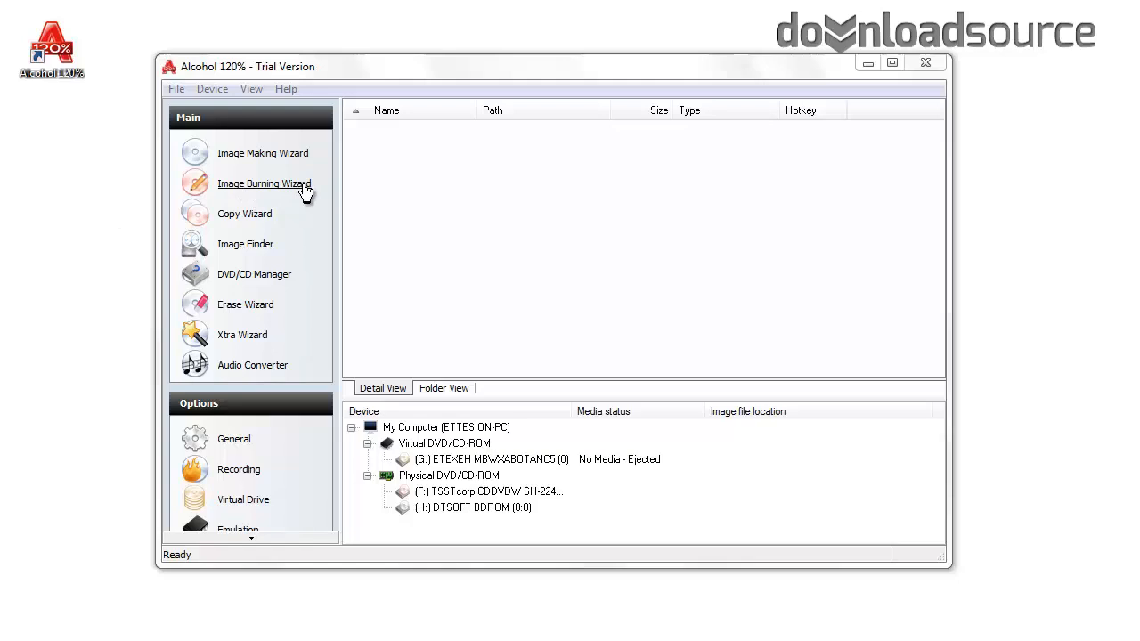
left_click(264, 184)
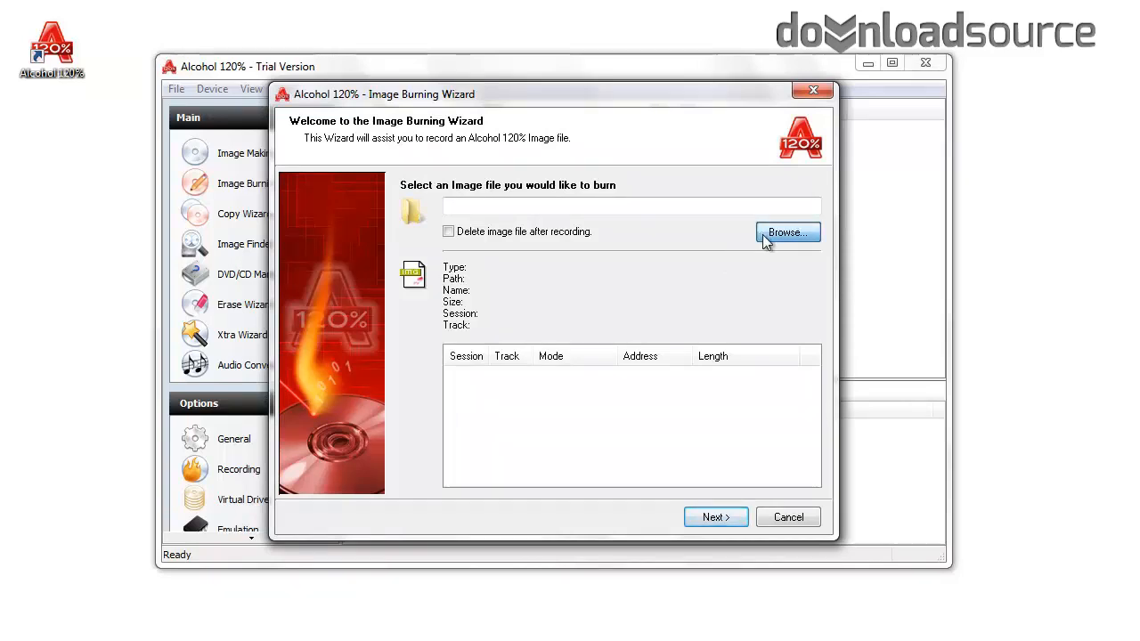
Step: Browse to STAFF (D:) and load DuckTales.iso (875.1 MB Standard ISO) as the image
left_click(788, 232)
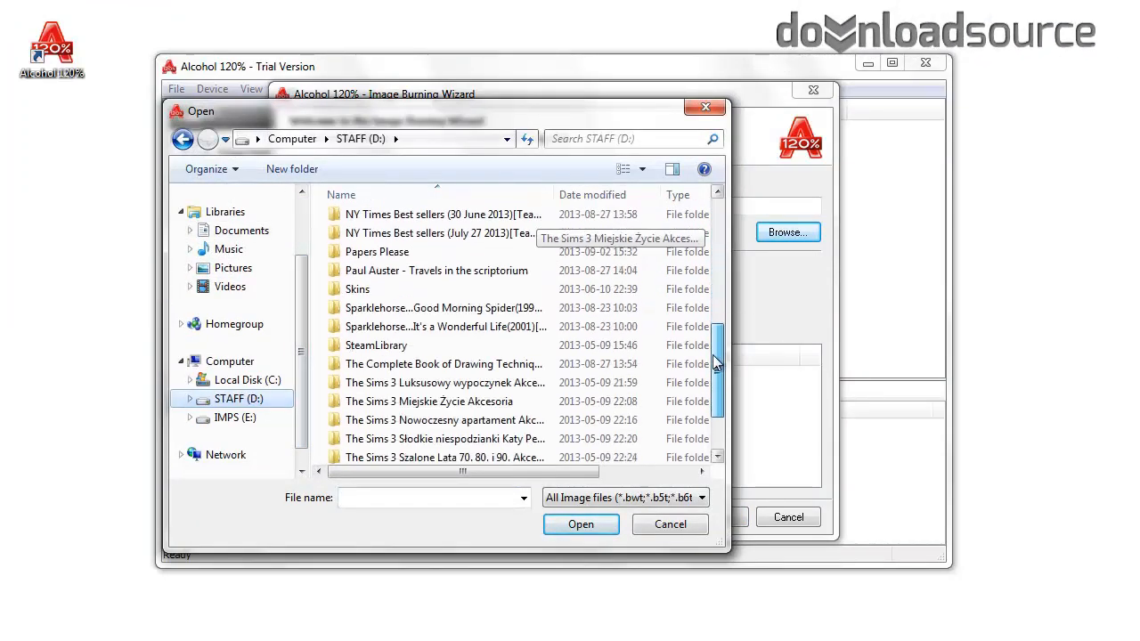
scroll("down", 3)
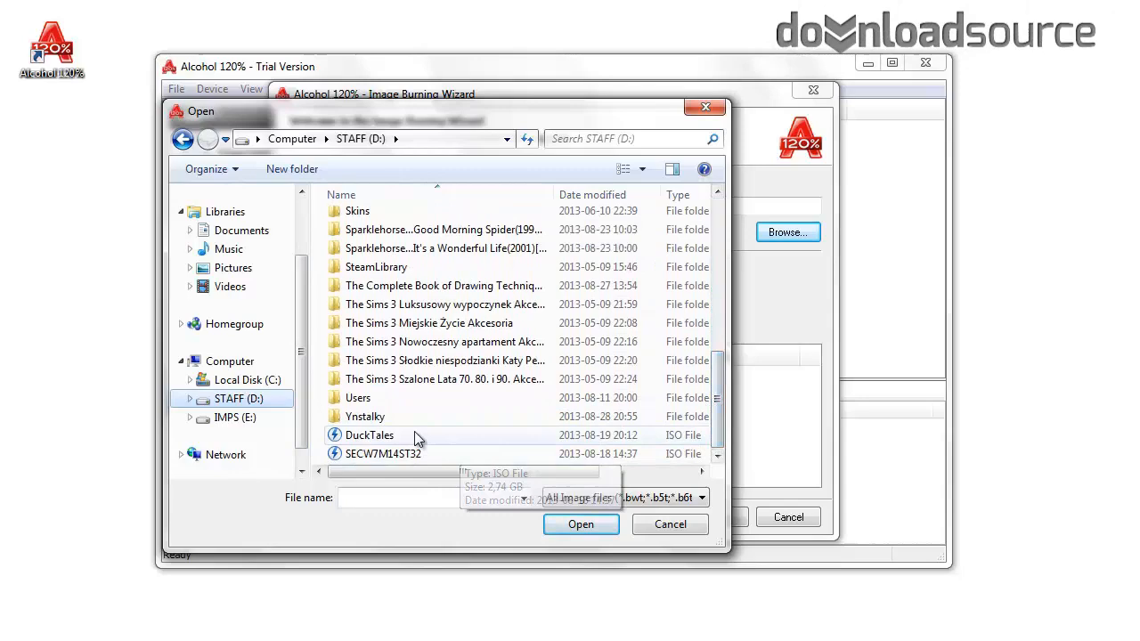
left_click(580, 524)
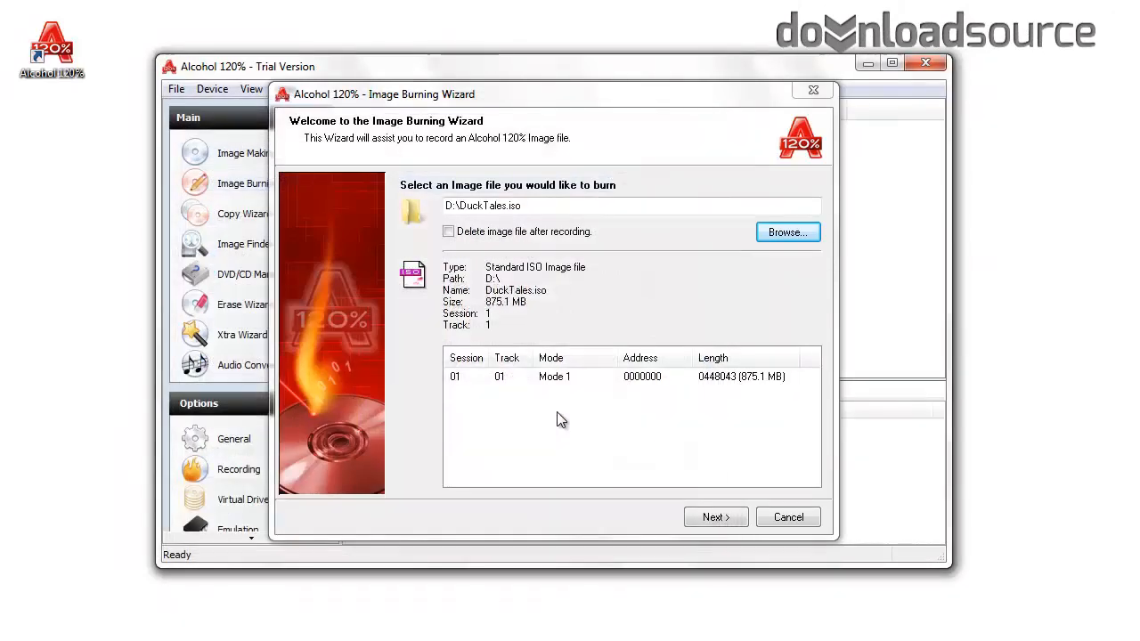
mouse_move(616, 453)
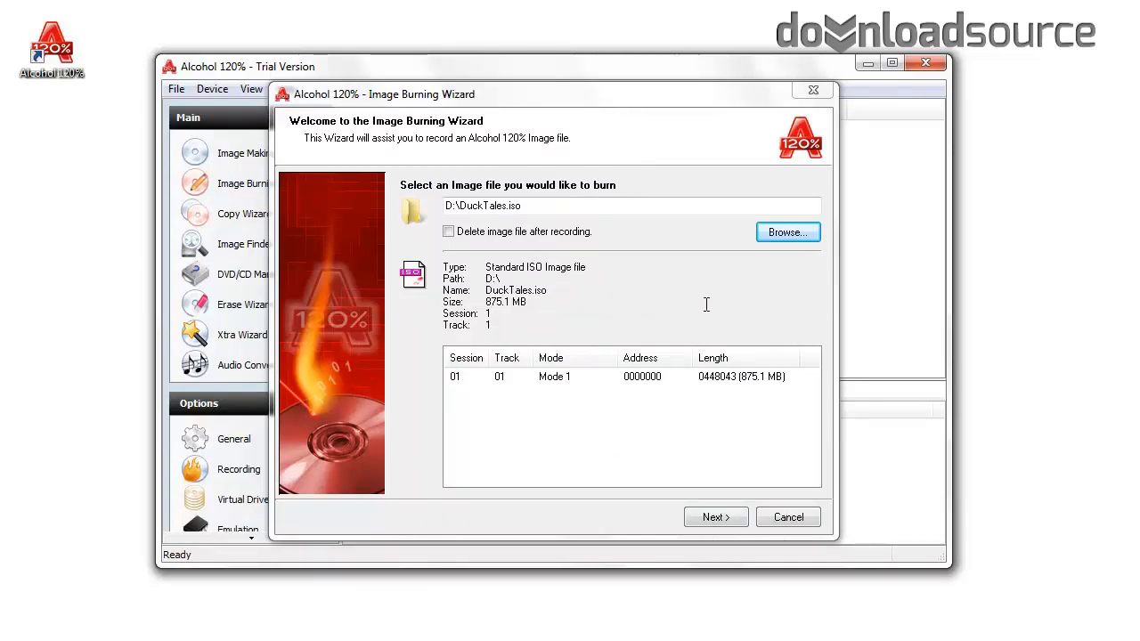
Step: Advance with Next so the wizard asks about burning DuckTales.iso to DVD media
left_click(716, 517)
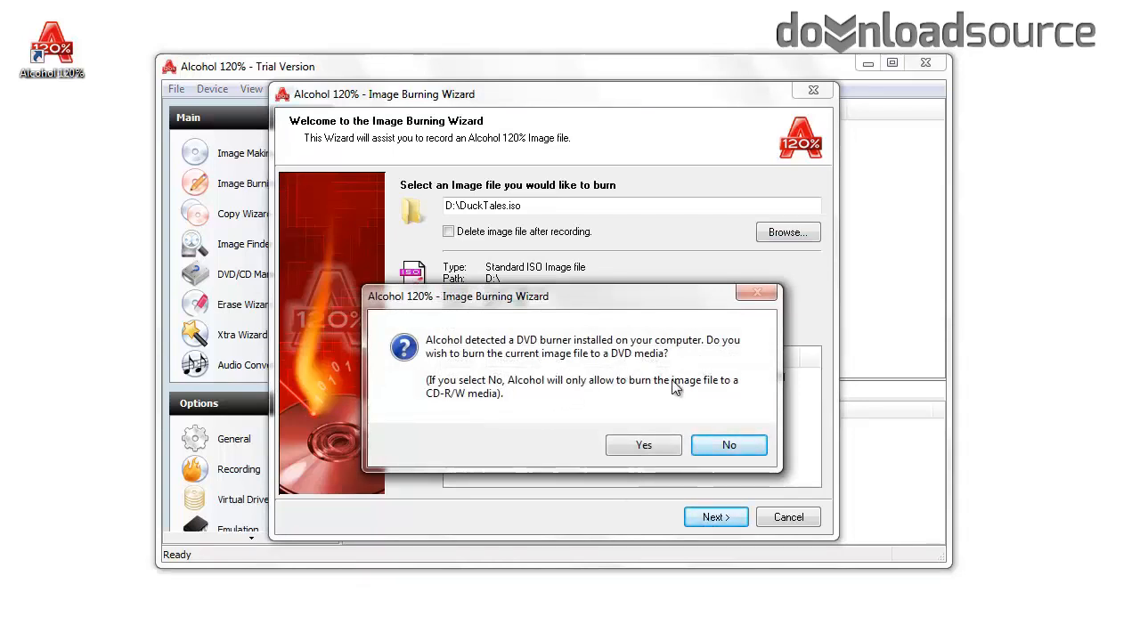
mouse_move(673, 397)
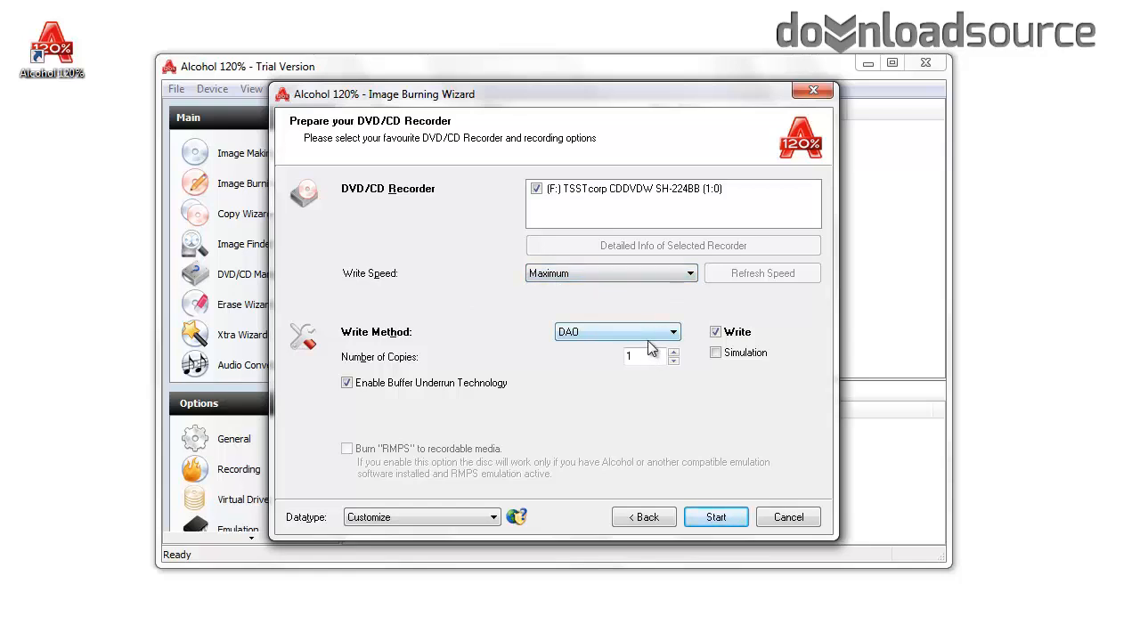
mouse_move(574, 420)
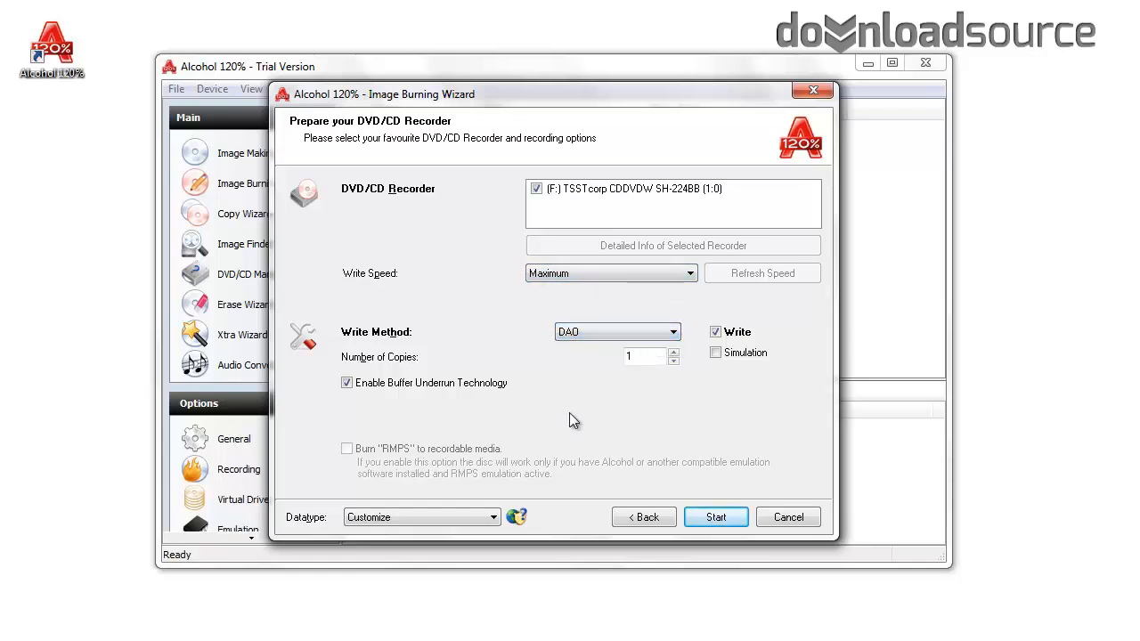
mouse_move(568, 518)
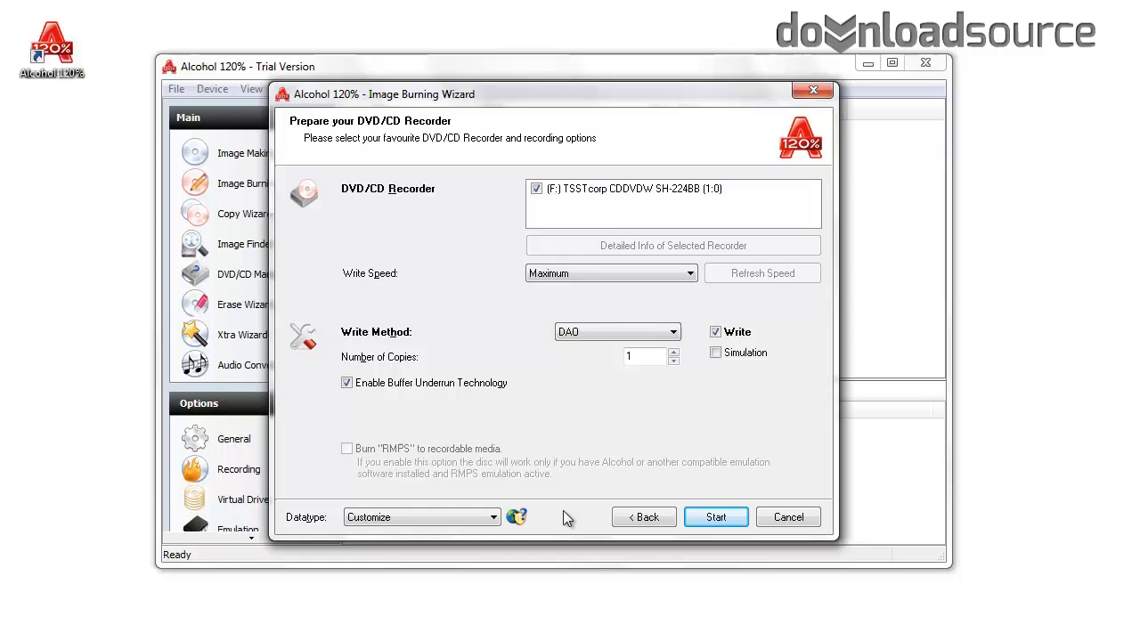
mouse_move(538, 436)
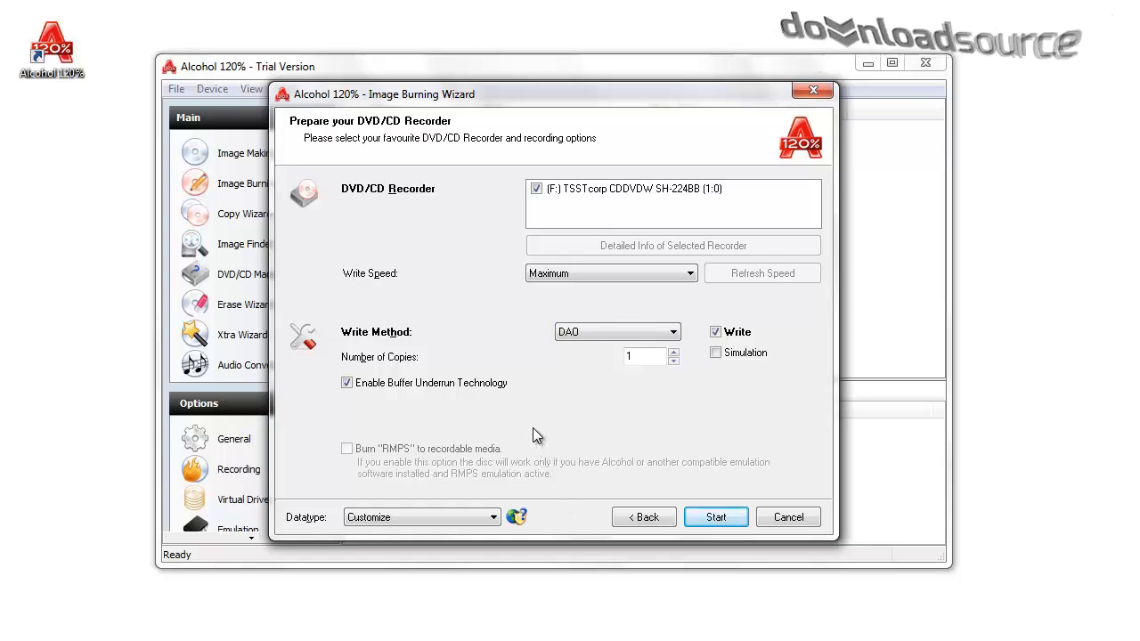
mouse_move(556, 523)
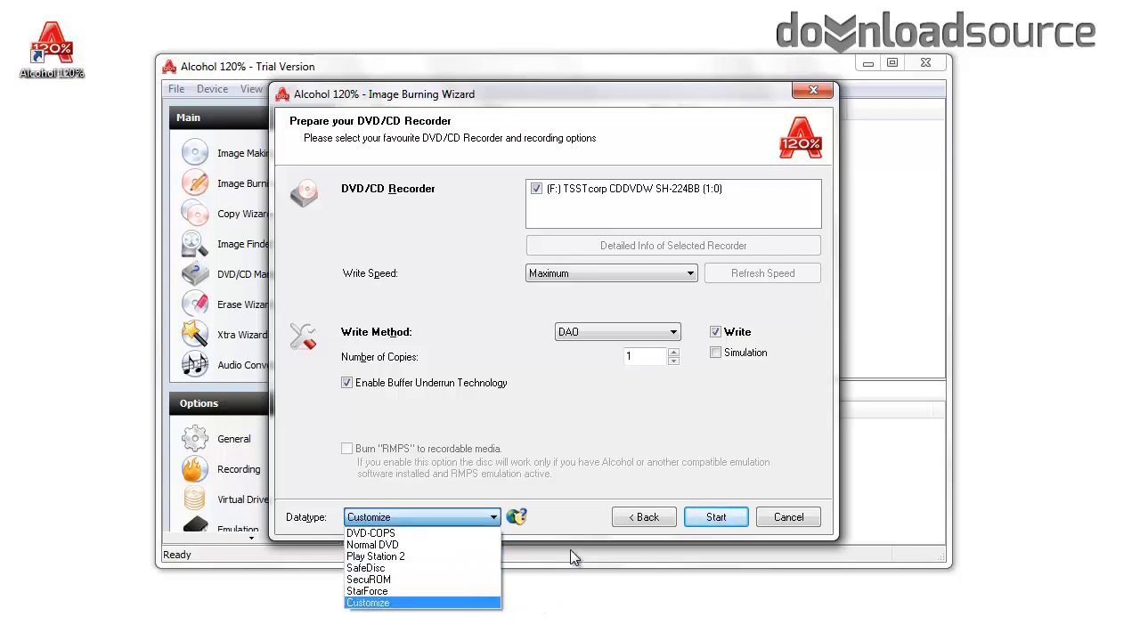
mouse_move(574, 533)
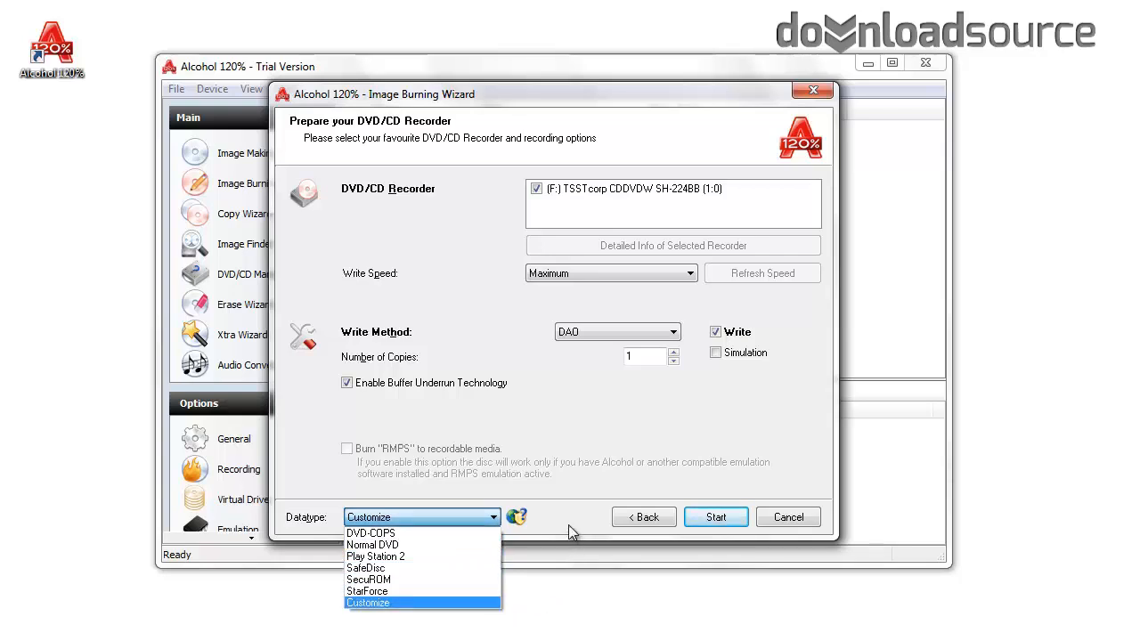
left_click(367, 602)
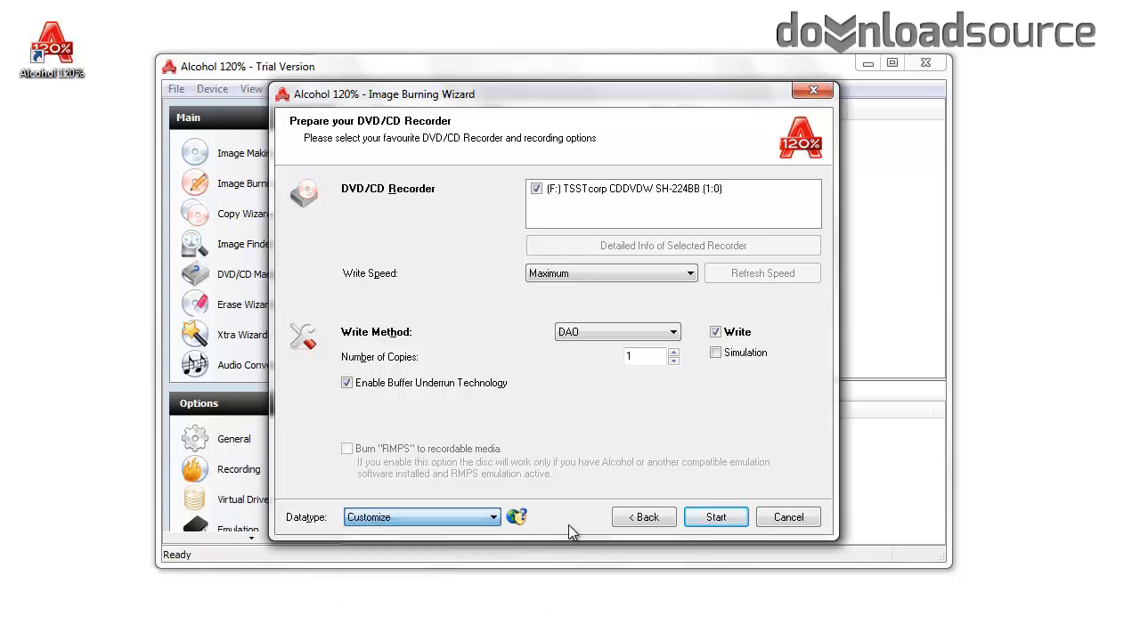